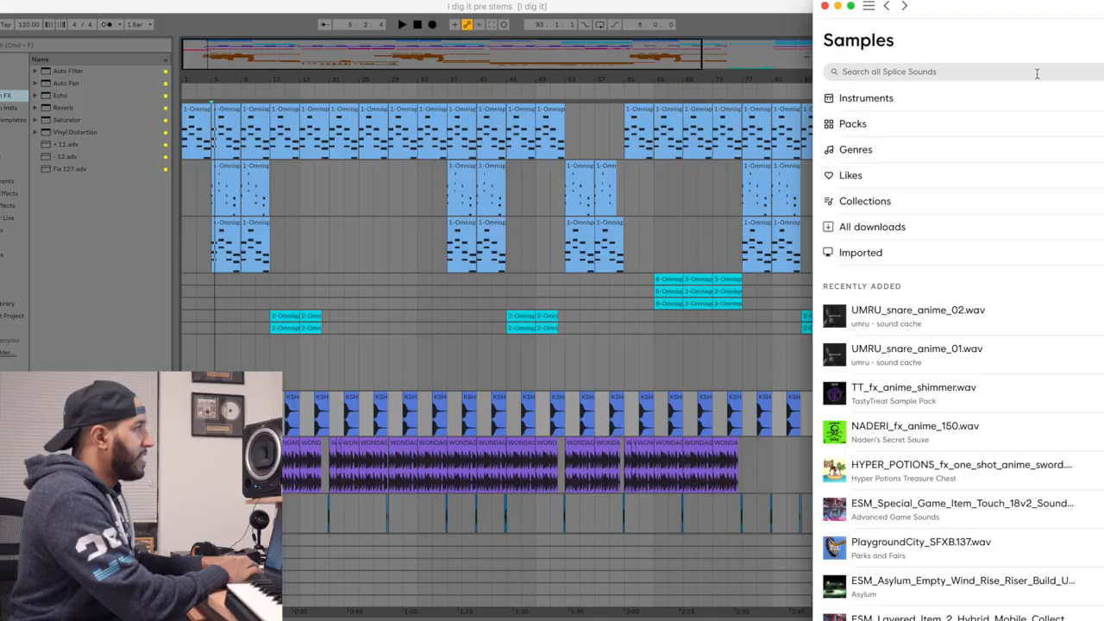
Audition the fat 808 loop previews at 130 BPM and 140 BPM in the Splice results.
scroll(down, 3)
text(loop)
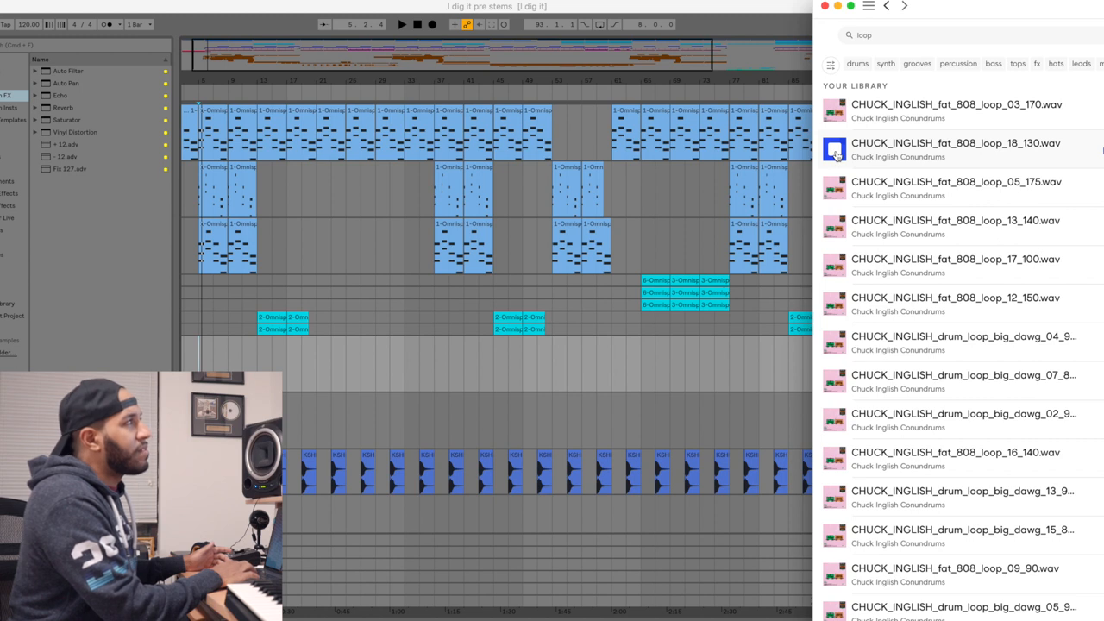
click(833, 148)
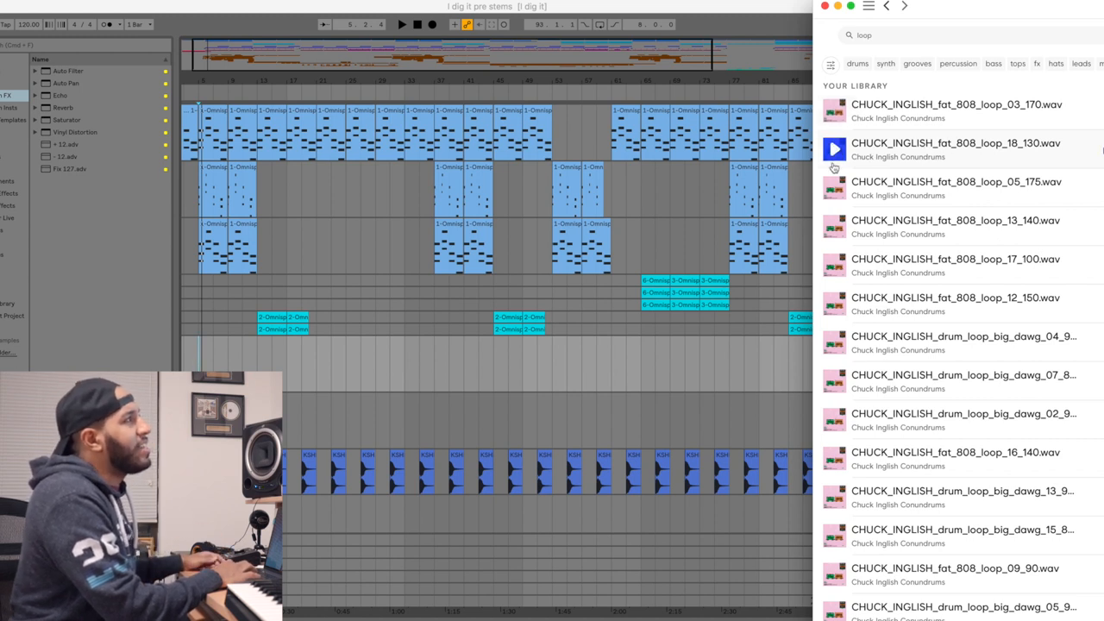
click(948, 226)
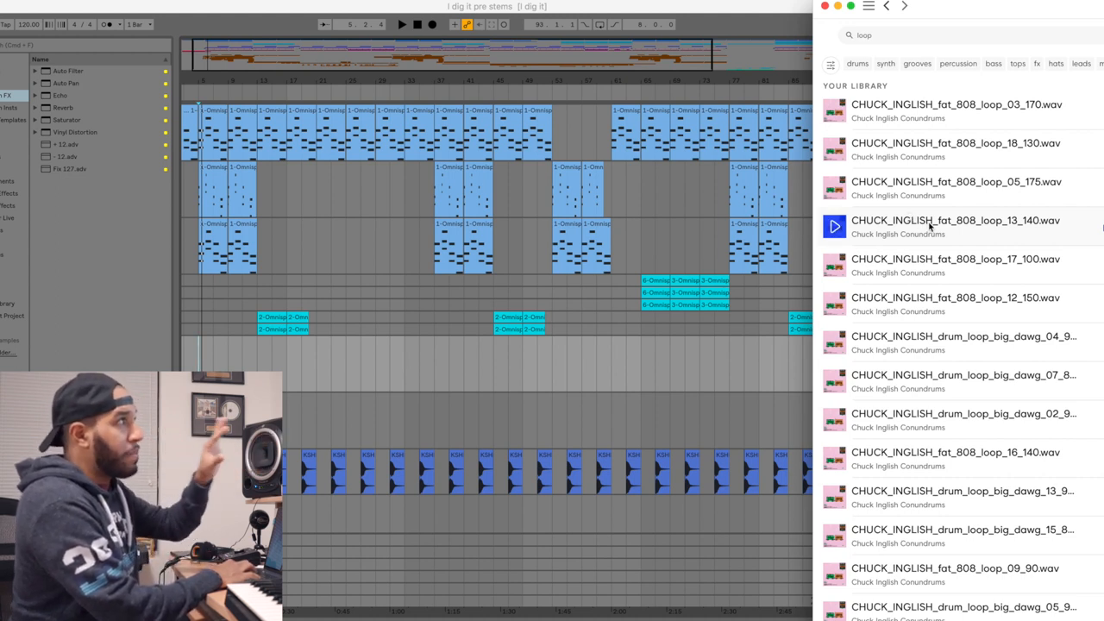
click(956, 227)
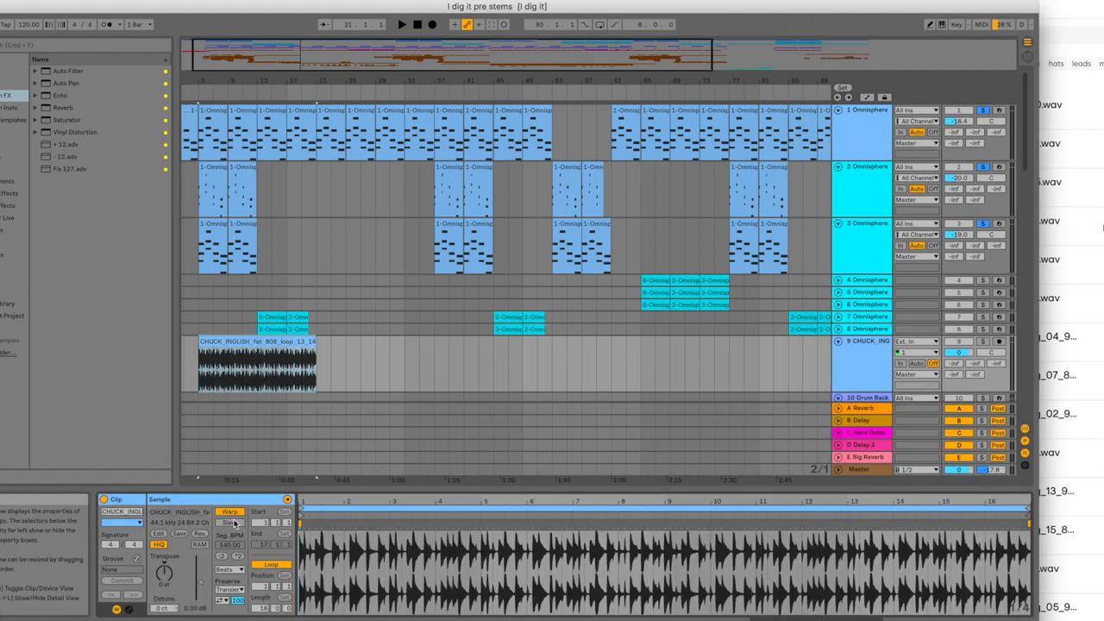
mouse_move(233, 549)
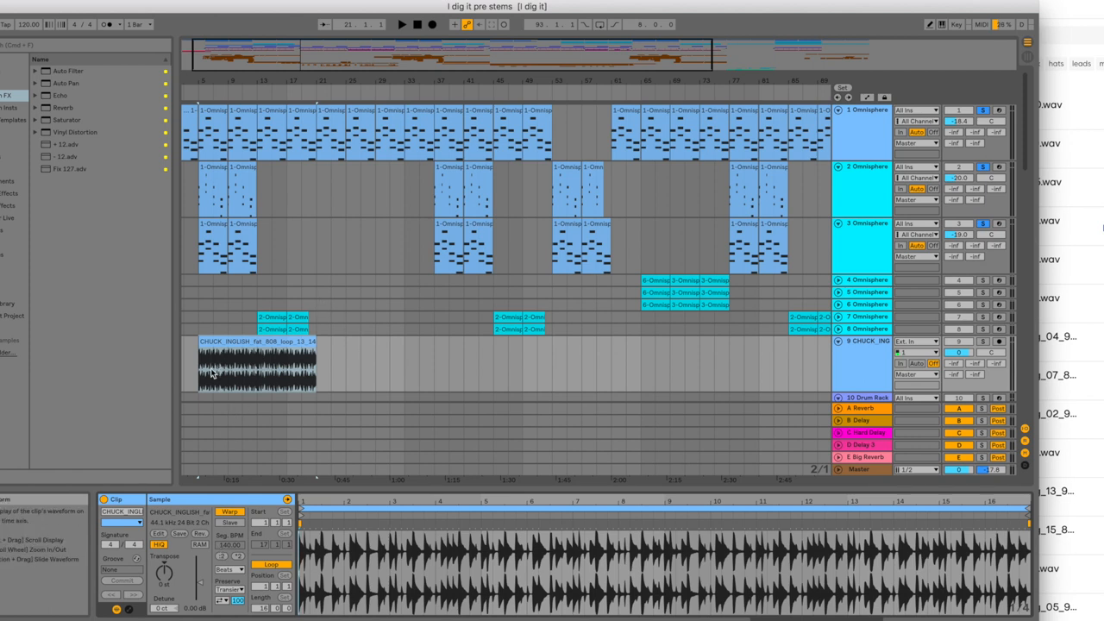
Select the newly added 808 loop clip on track 9 for chopping.
click(250, 362)
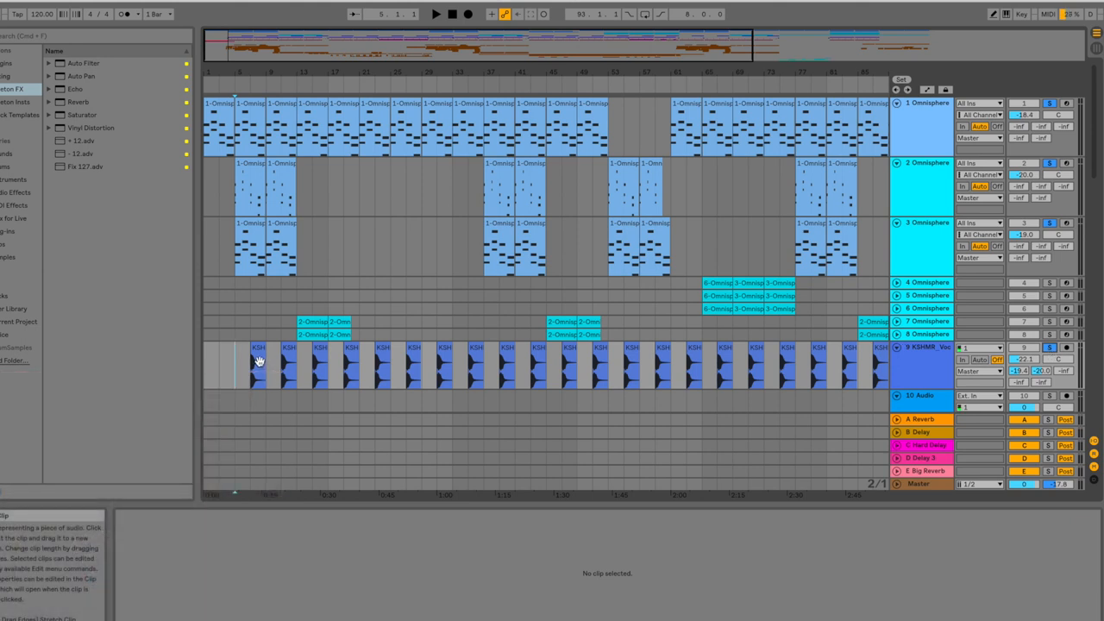
mouse_move(930, 356)
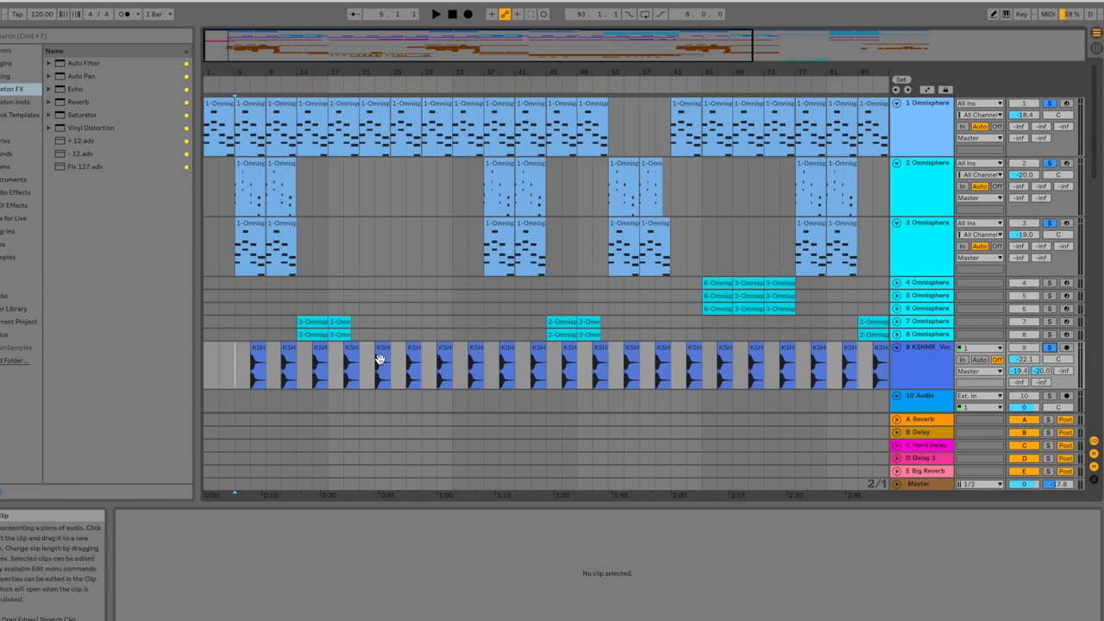
Play back the chopped 808 pattern and show one chop's sample in Clip View.
click(435, 13)
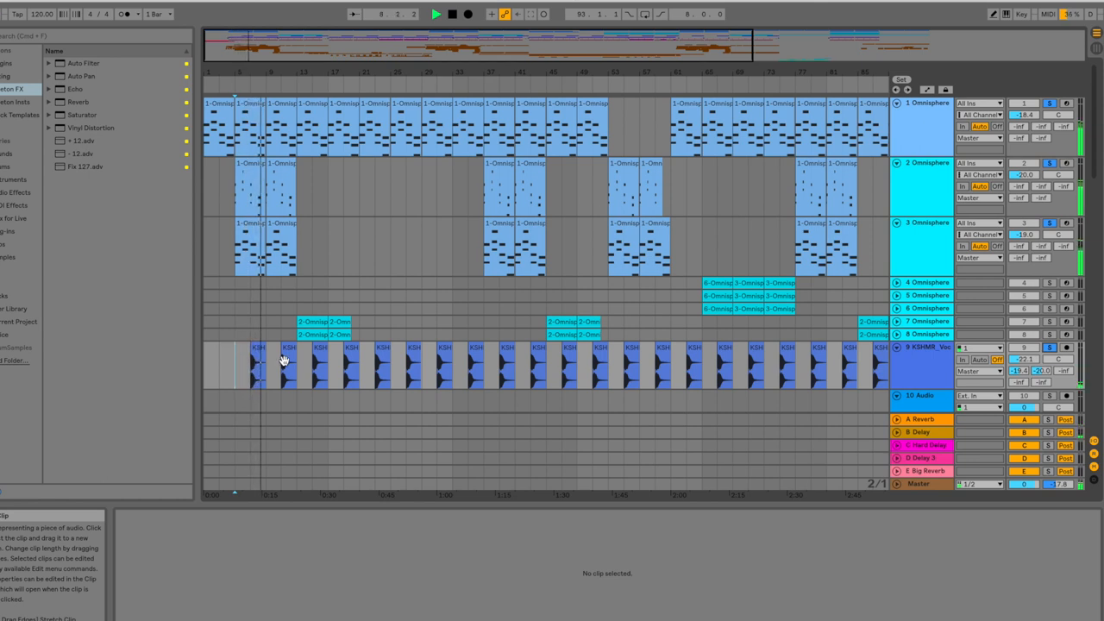
click(257, 360)
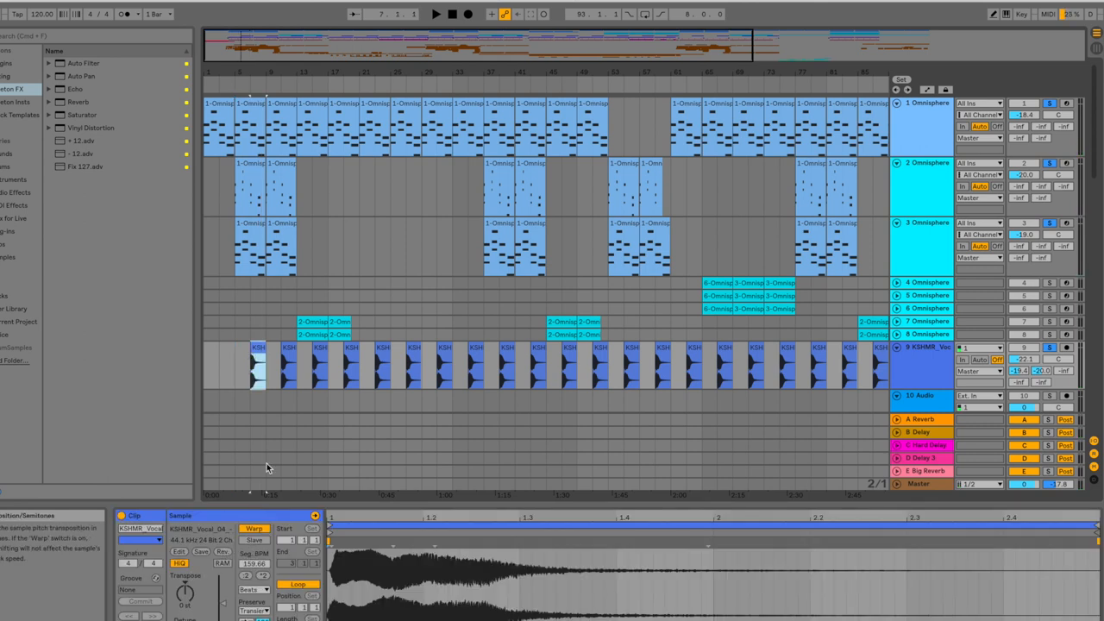
mouse_move(245, 431)
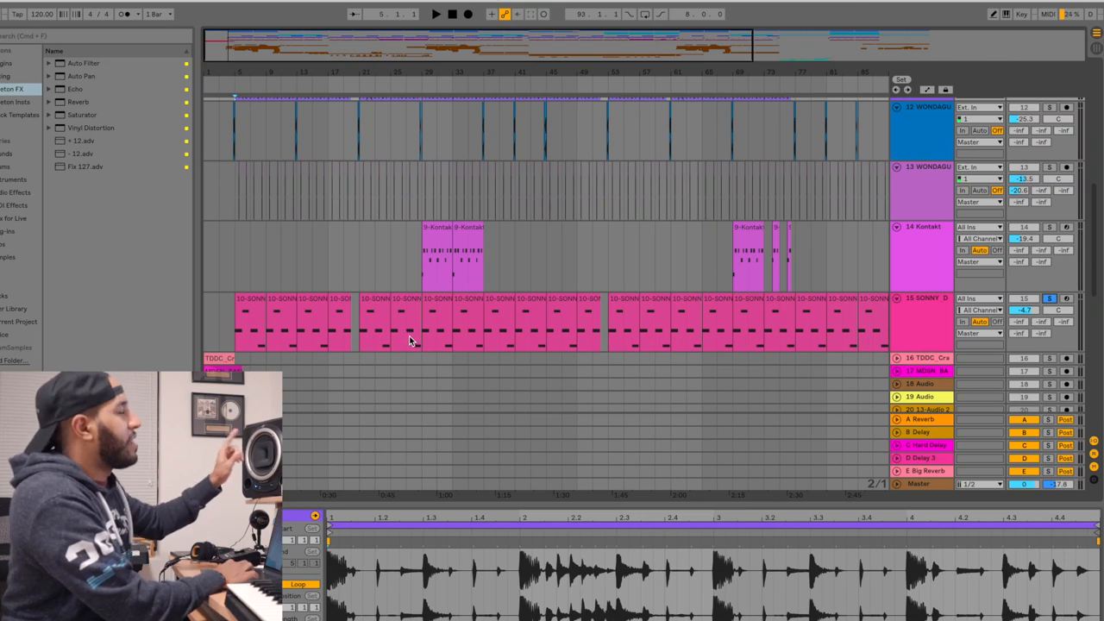
mouse_move(664, 289)
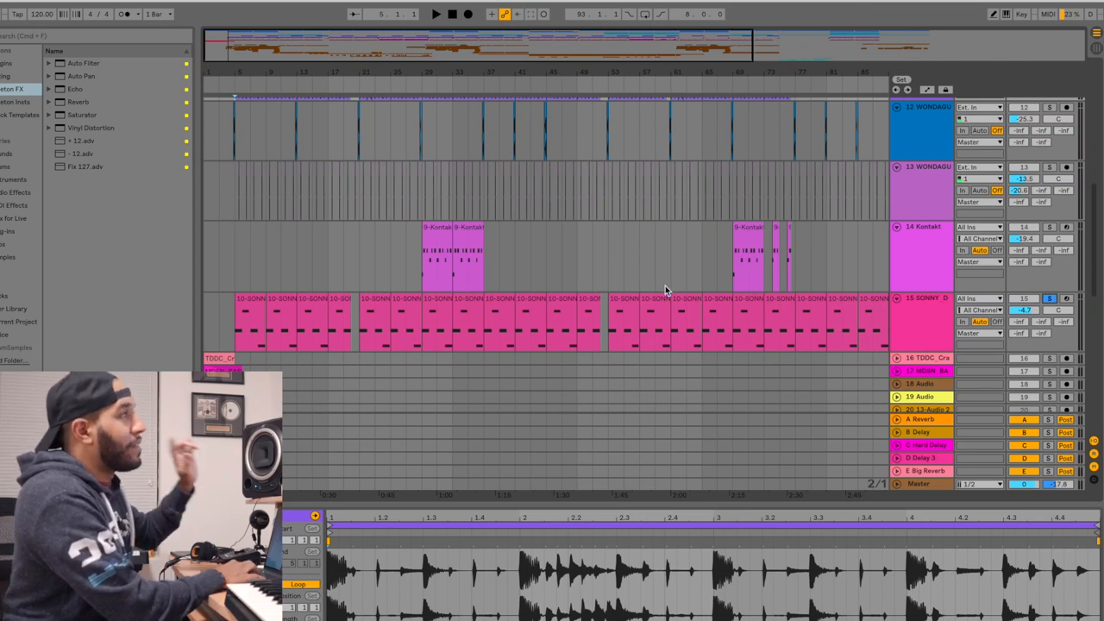
Search Splice for 'sonny D' and browse the Sonny Digital Drumkit one-shots.
click(923, 297)
text(loop)
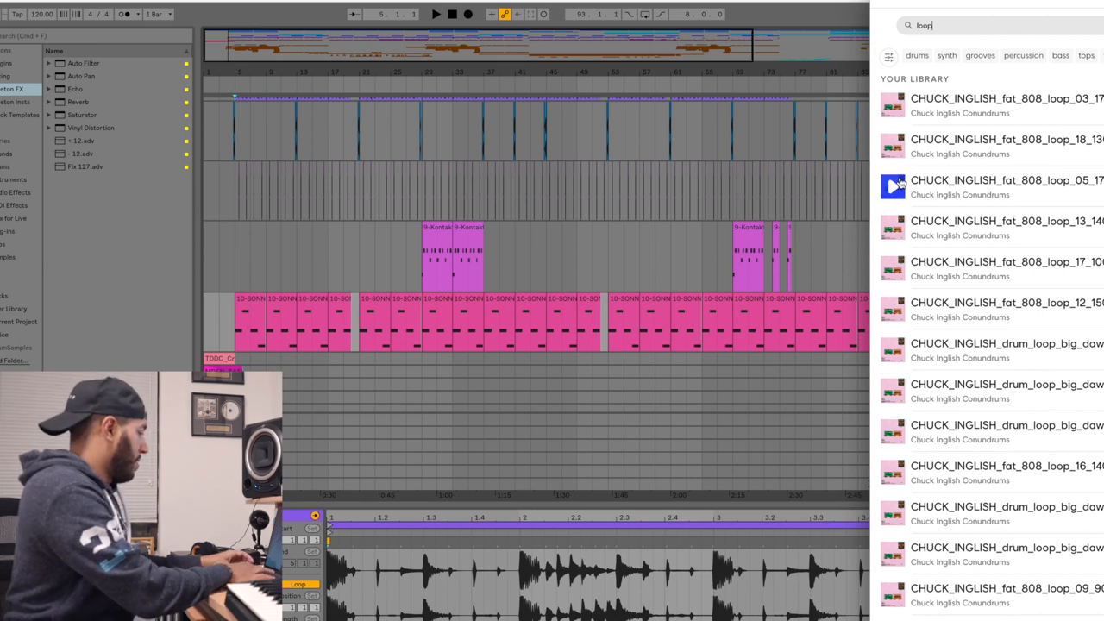
text(sonny D)
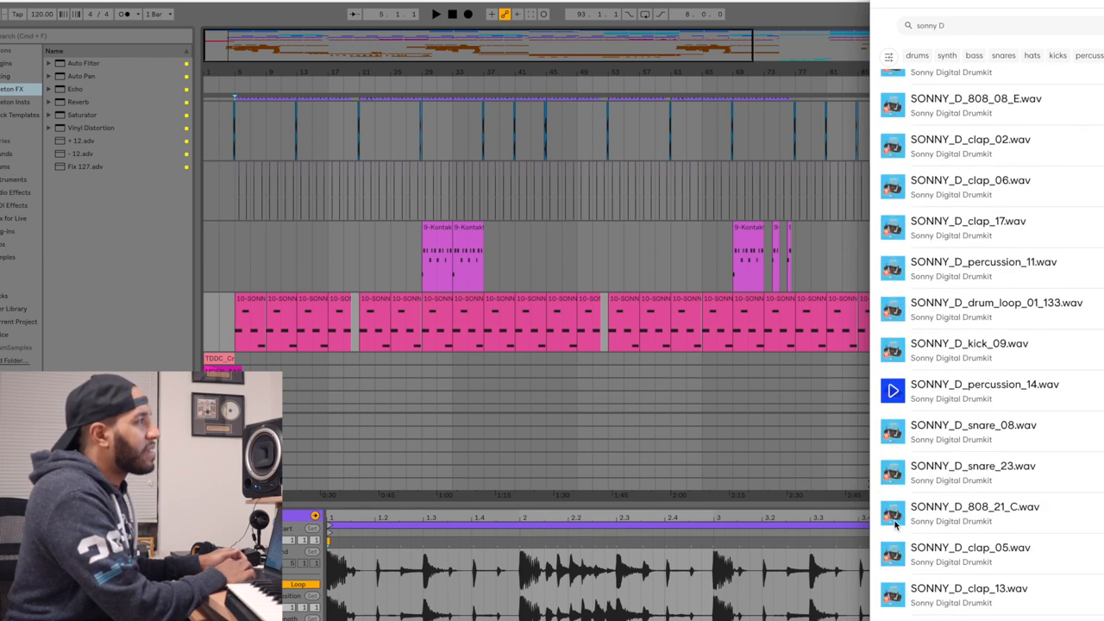
scroll(down, 3)
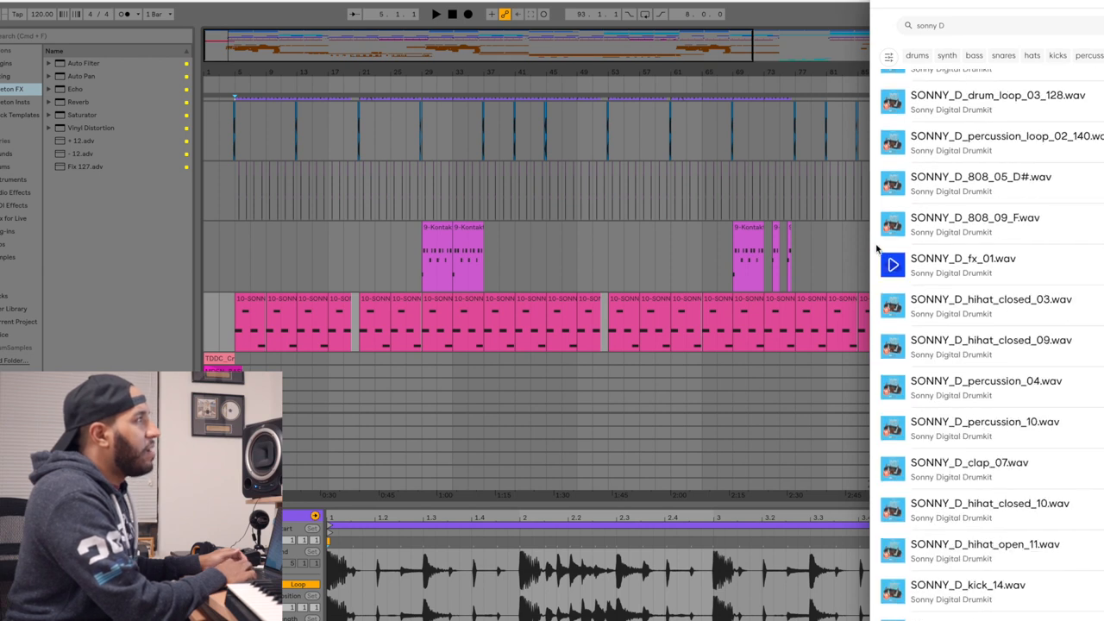
mouse_move(983, 224)
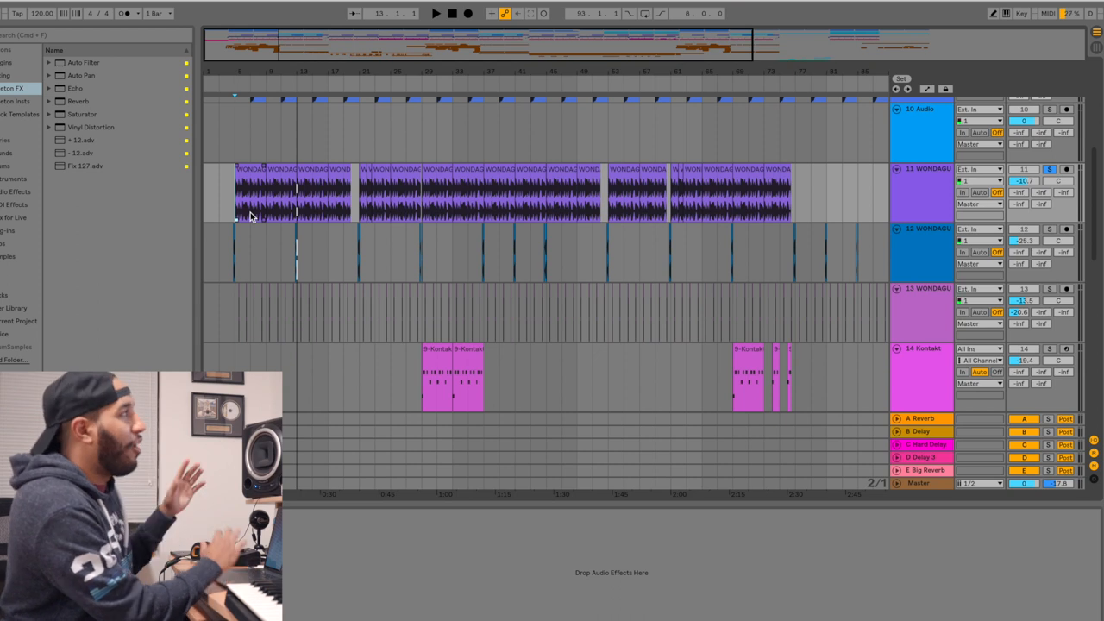
double_click(250, 190)
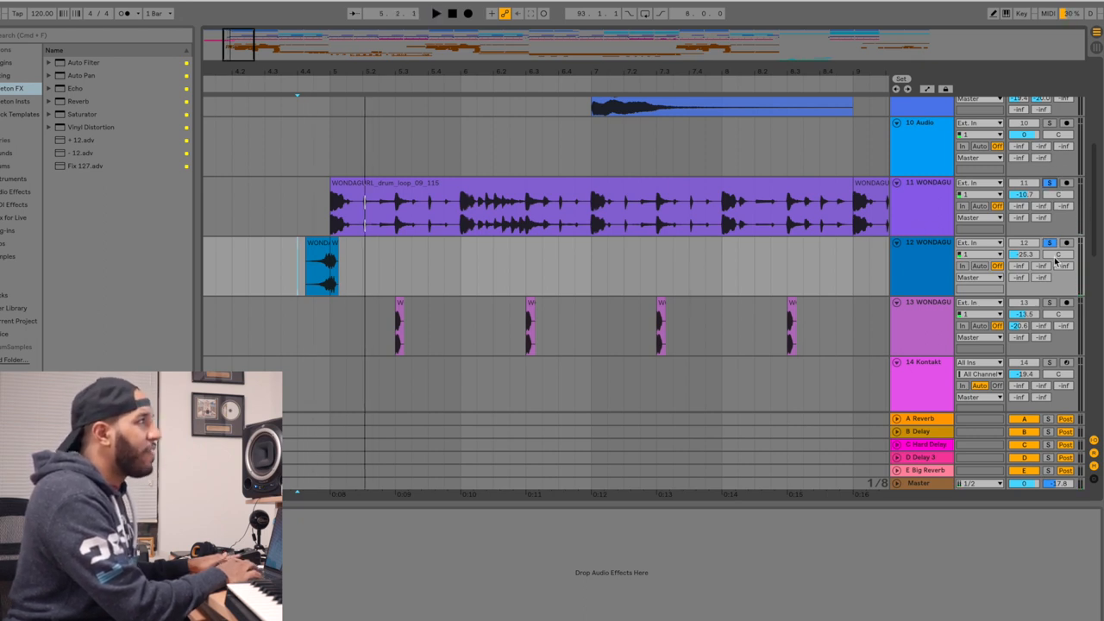
mouse_move(745, 255)
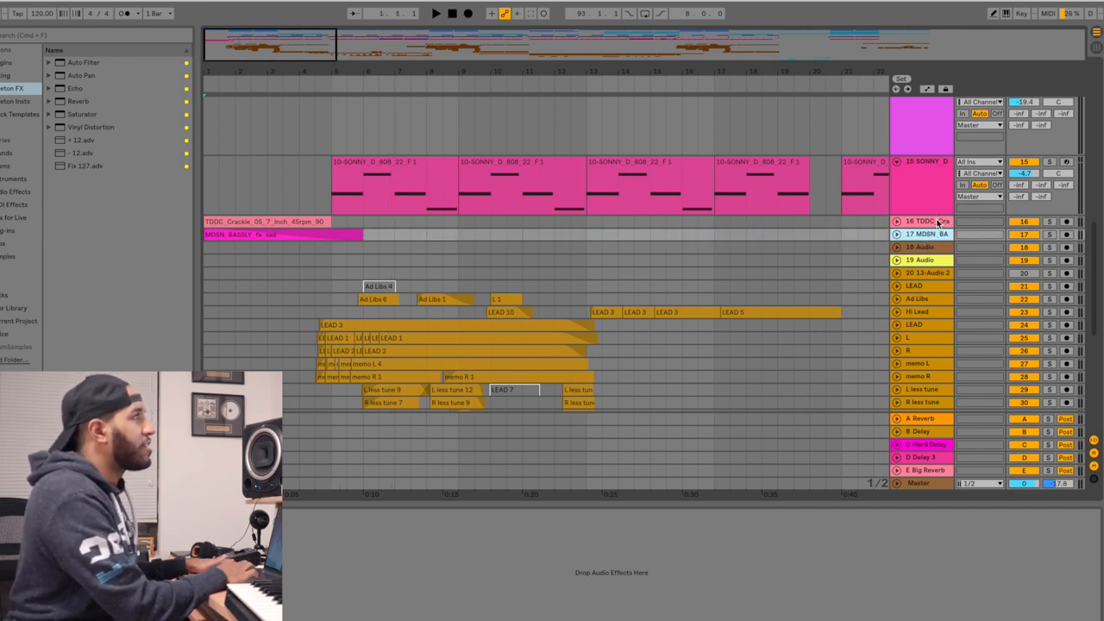
Expand the TODC Crackle track to reveal its waveform and play the arrangement.
click(1049, 221)
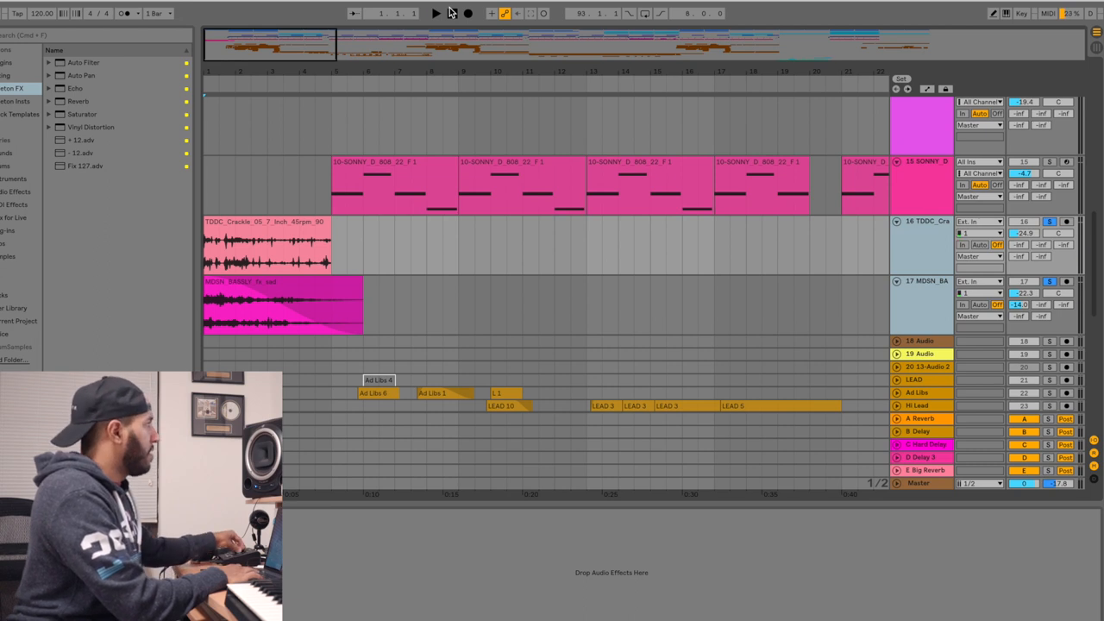
click(434, 14)
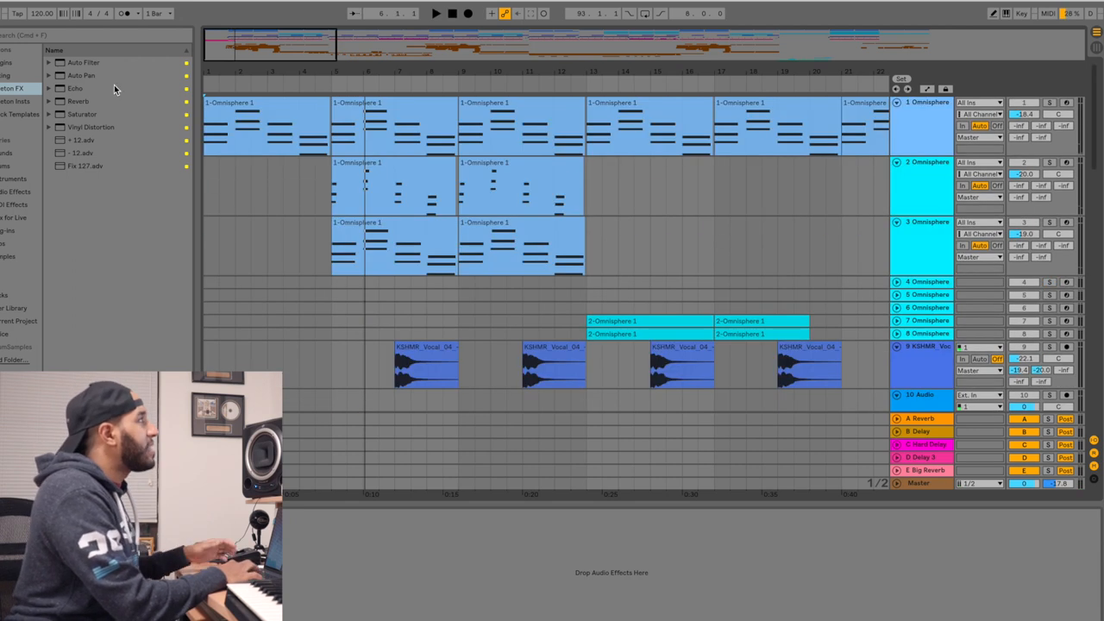
mouse_move(870, 276)
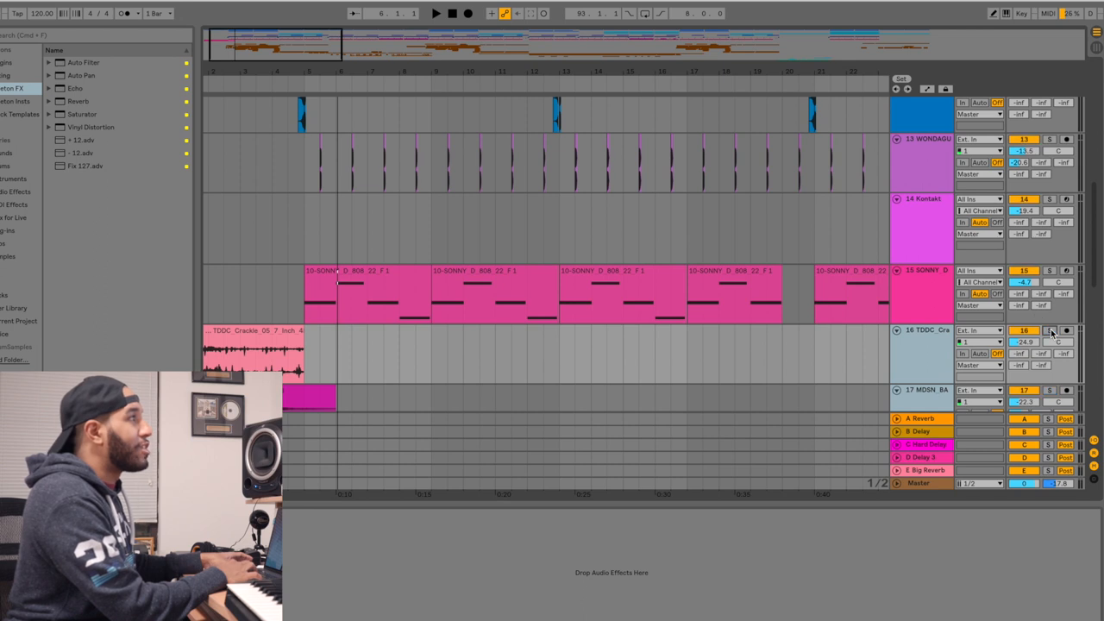
click(452, 14)
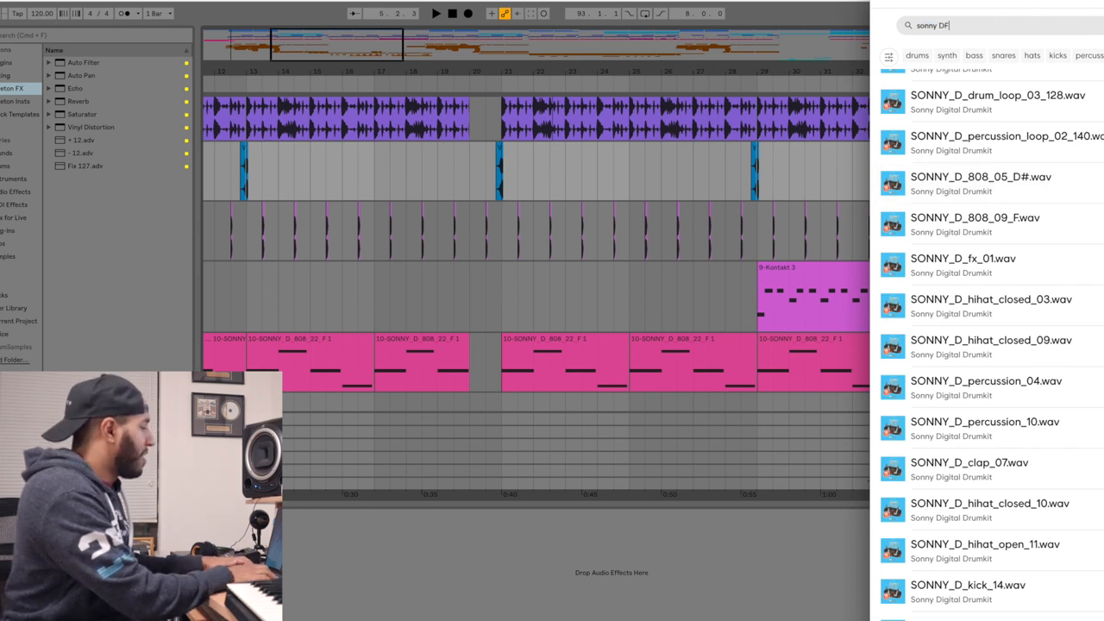
Search Splice for 'FX' and browse down the results list.
text(FX)
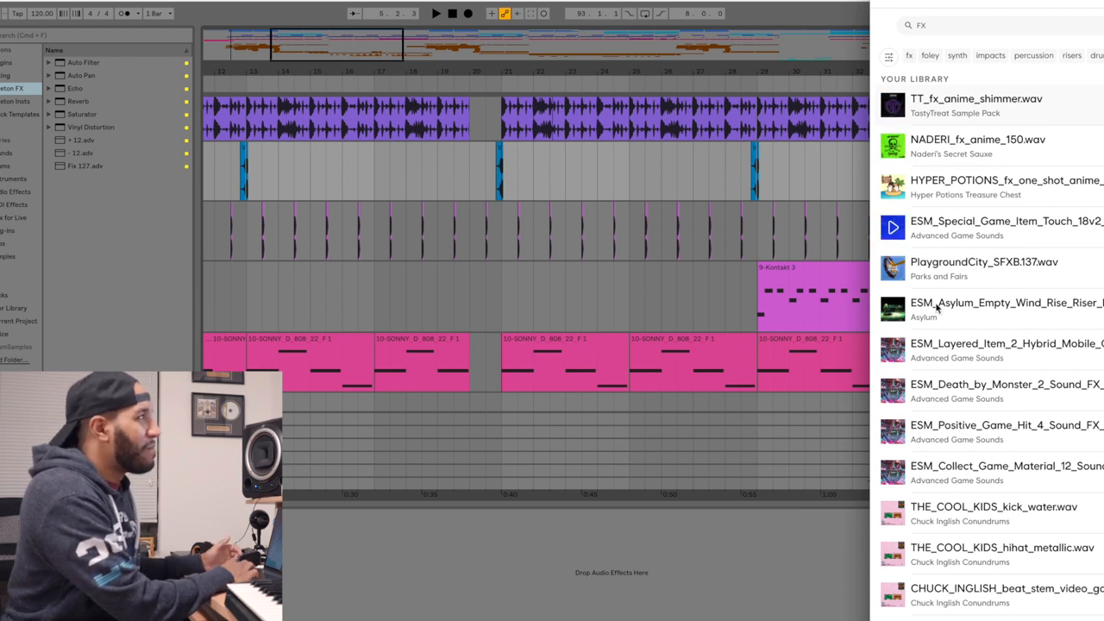
scroll(down, 3)
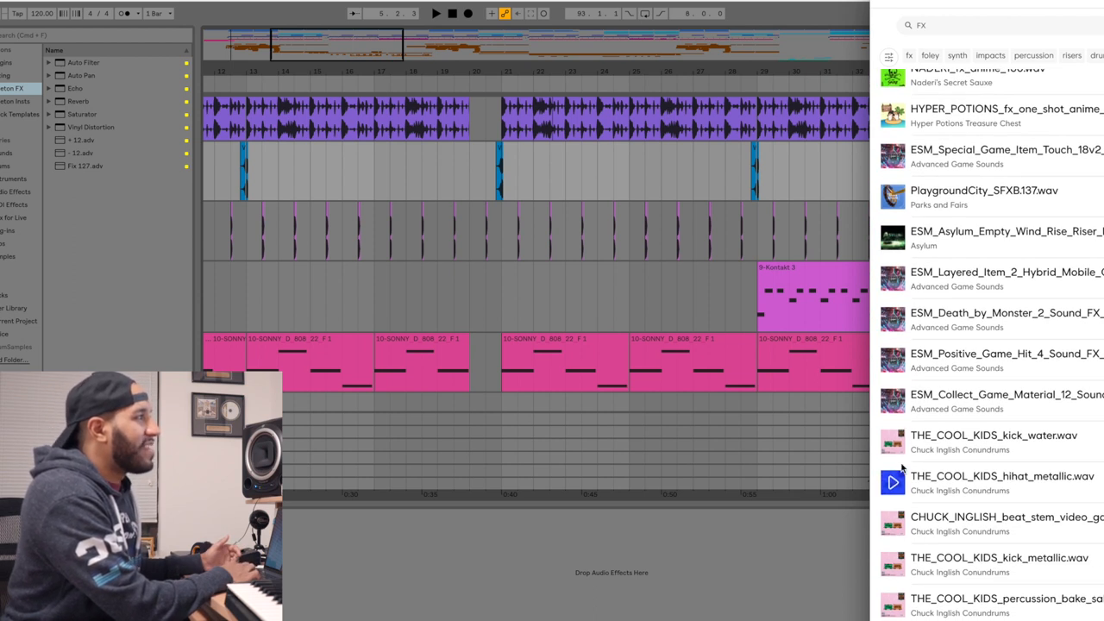
scroll(down, 3)
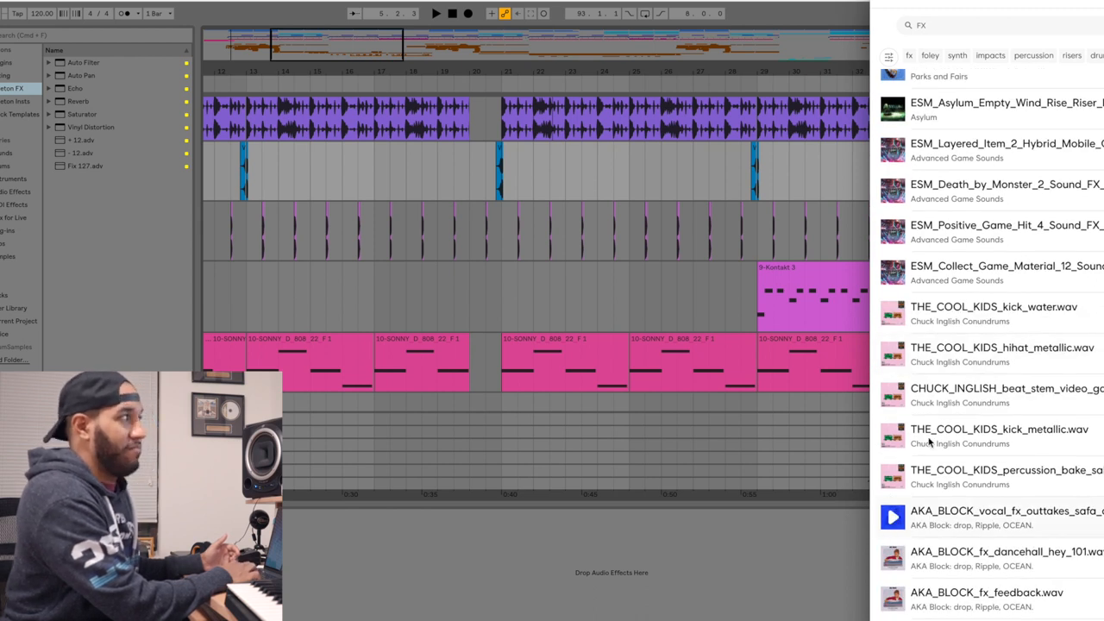
scroll(down, 3)
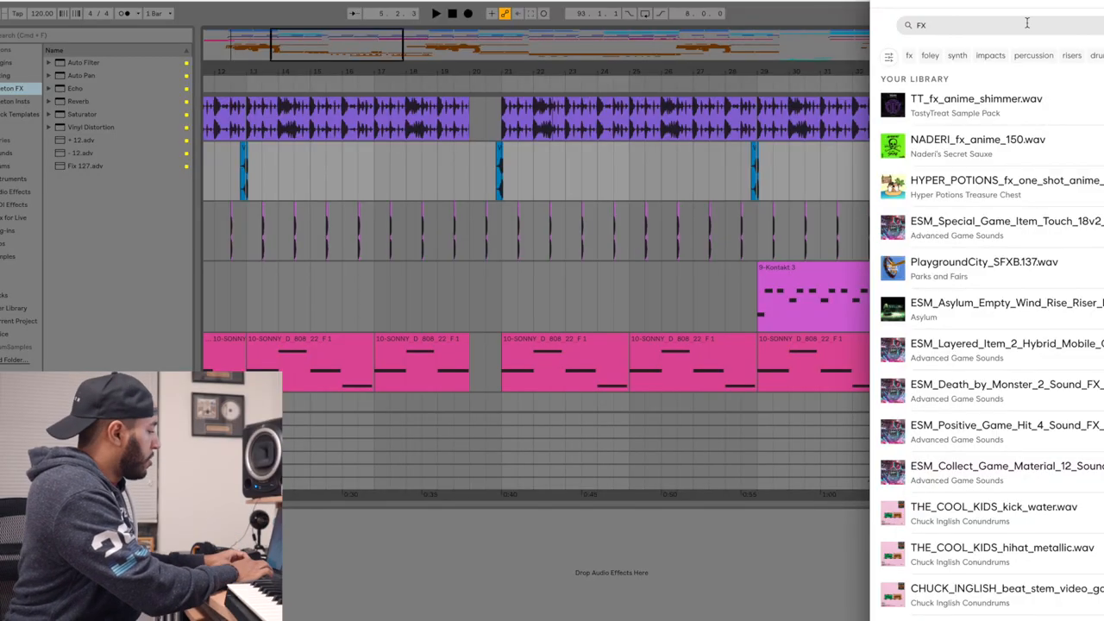
Search Splice for 'drum' then 'rise' and browse the riser results.
text(drum loop)
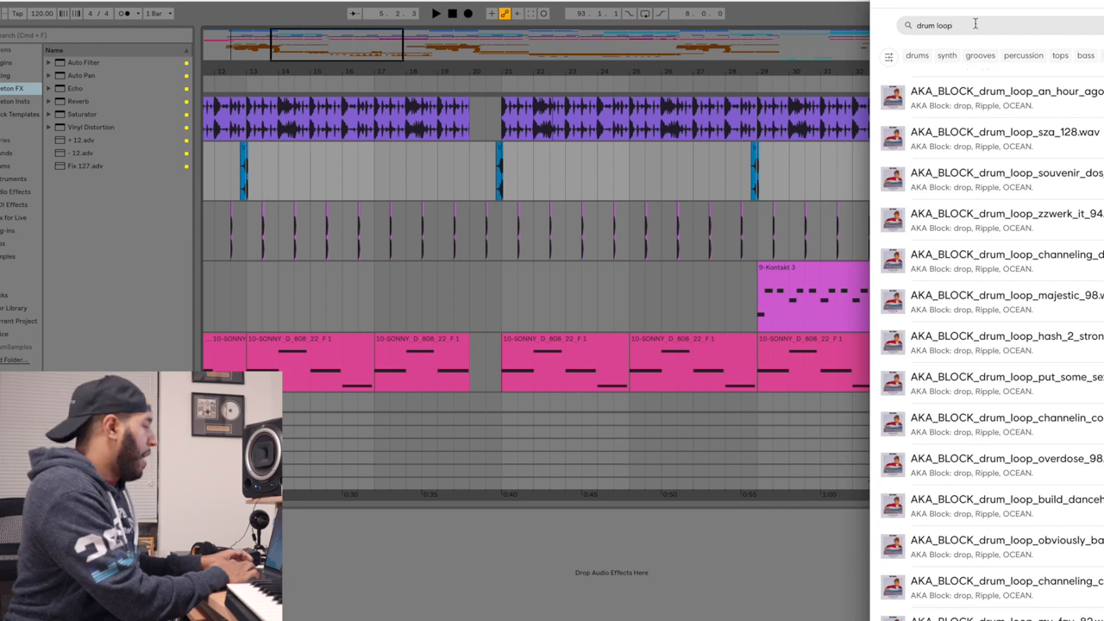
text(riser)
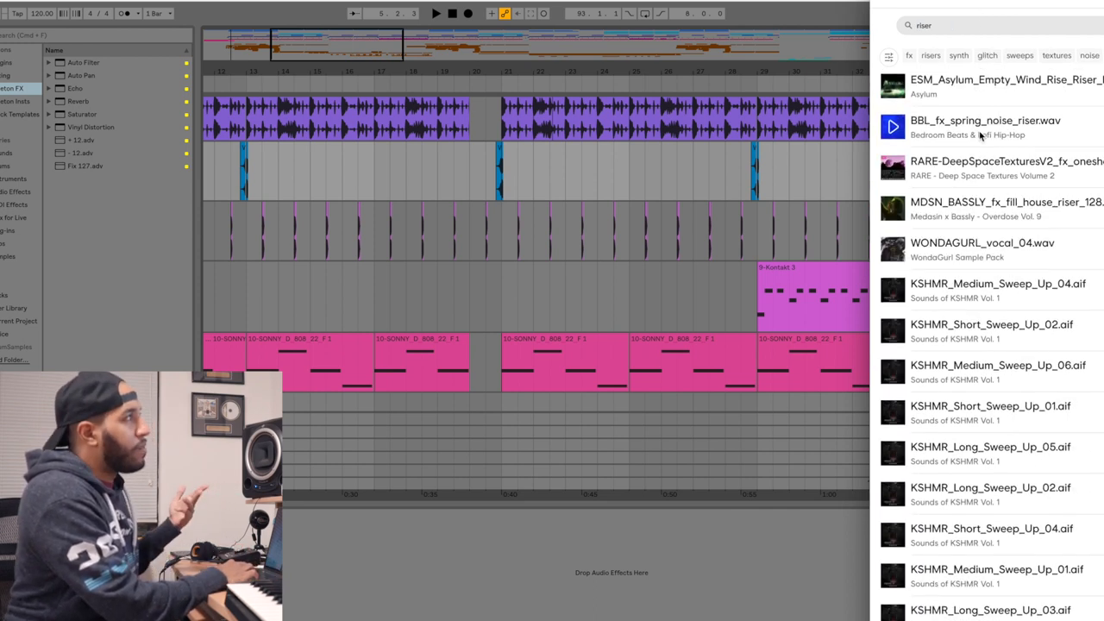
scroll(down, 3)
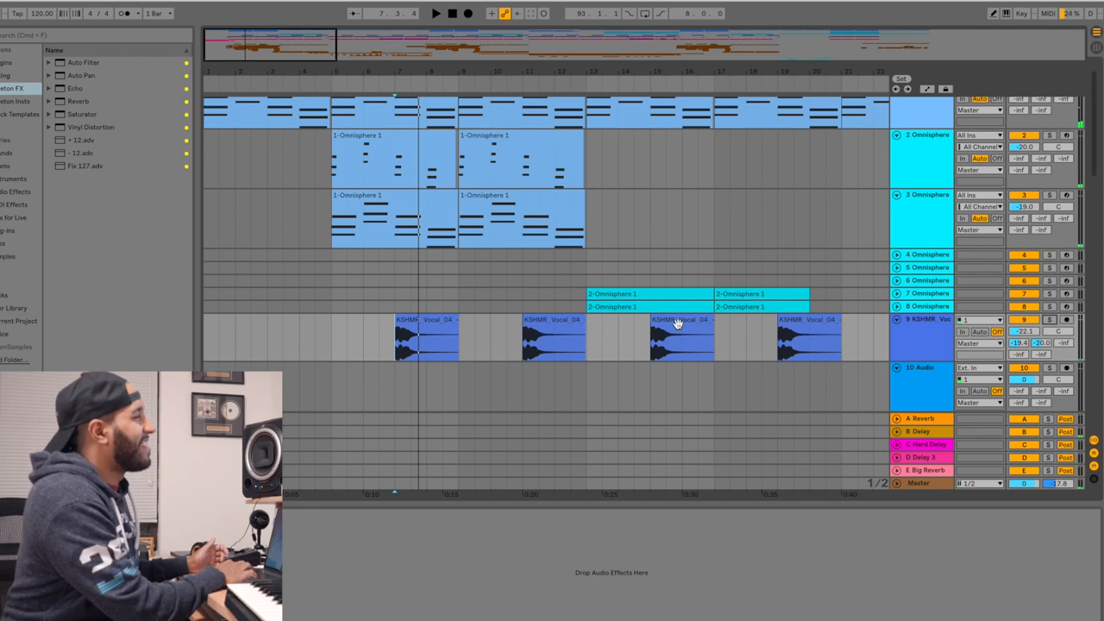
scroll(down, 3)
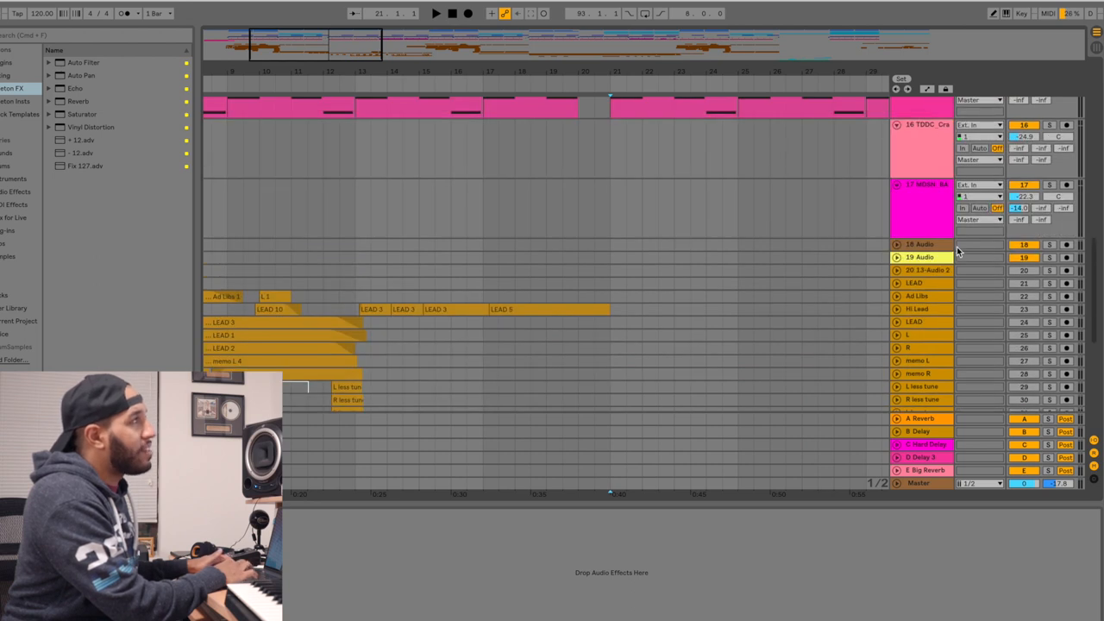
scroll(down, 3)
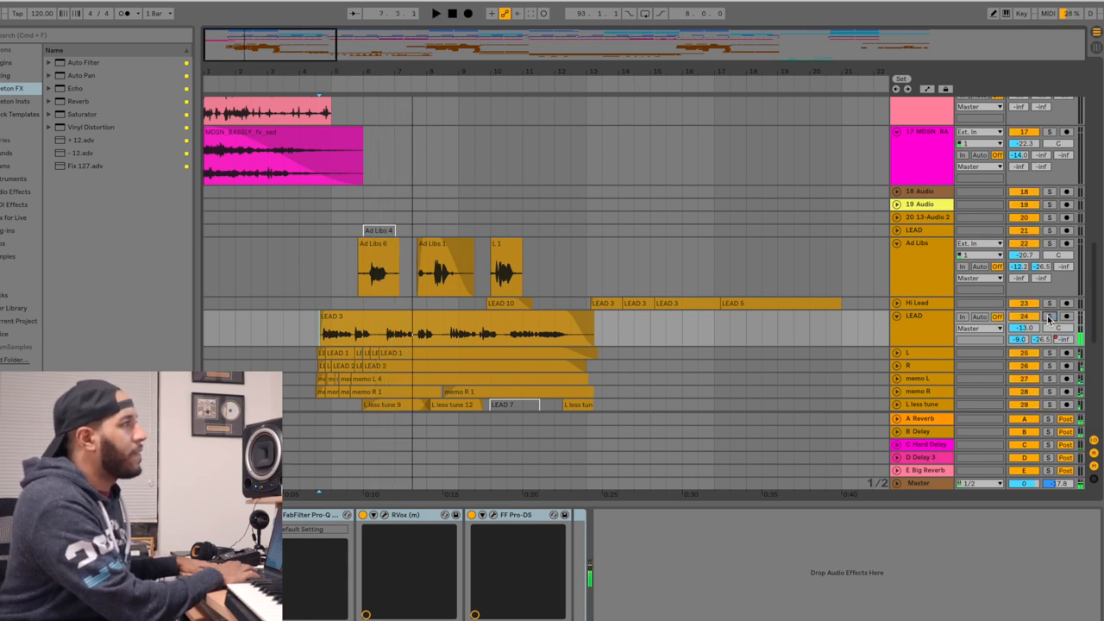
Start playback to hear the lead vocal through its Pro-Q and Pro-DS chain.
click(435, 14)
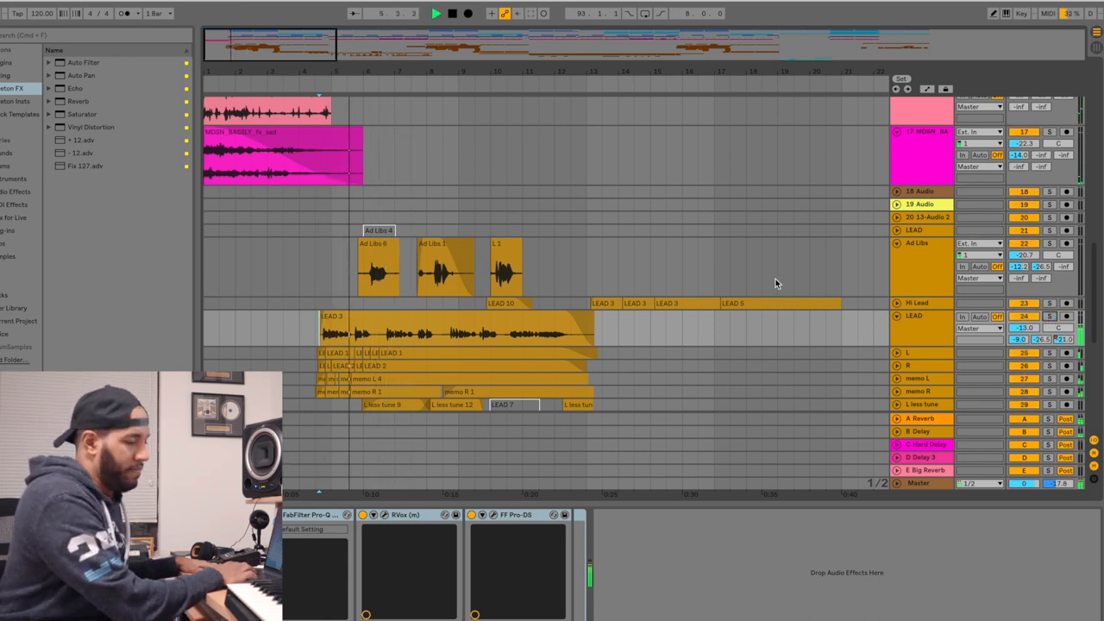